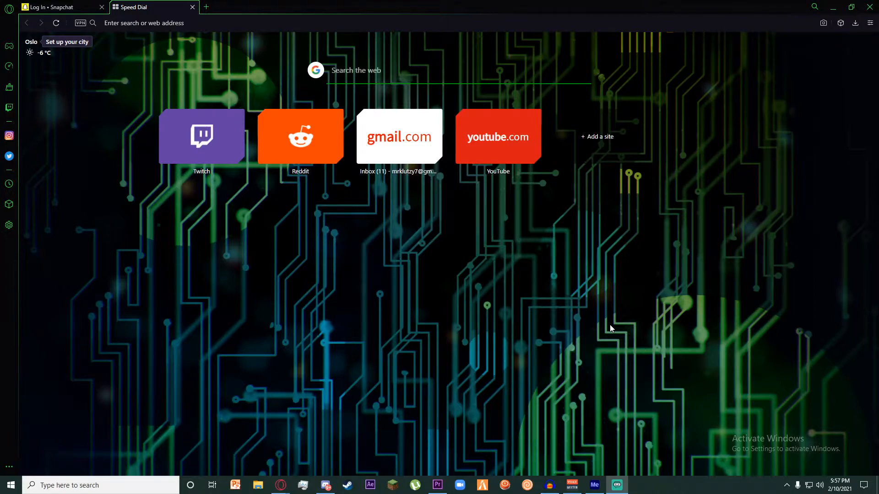
pyautogui.moveTo(326, 209)
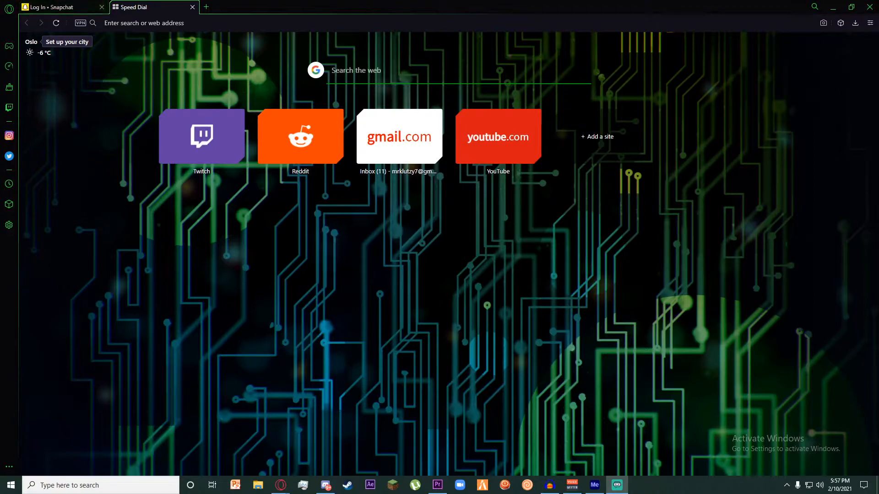
pyautogui.moveTo(63, 7)
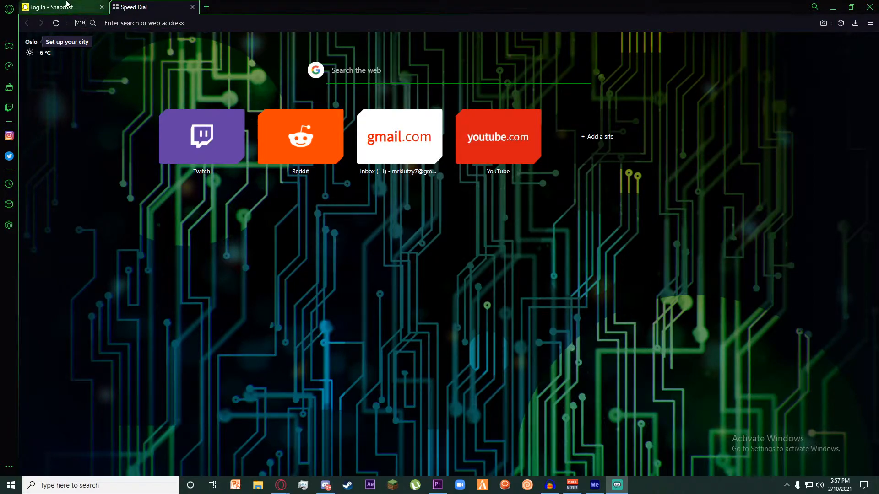
# - On the 'Log In • Snapchat' tab, check the prefilled username and password, then submit the login
pyautogui.click(50, 7)
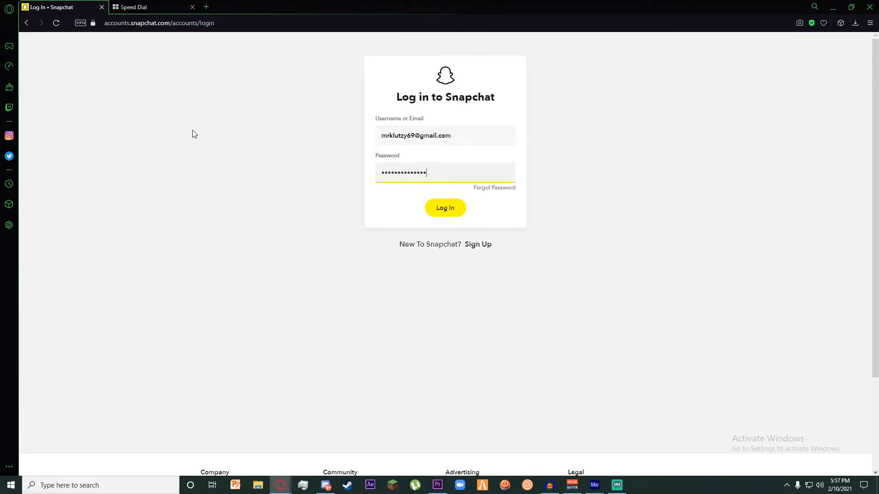
pyautogui.moveTo(604, 253)
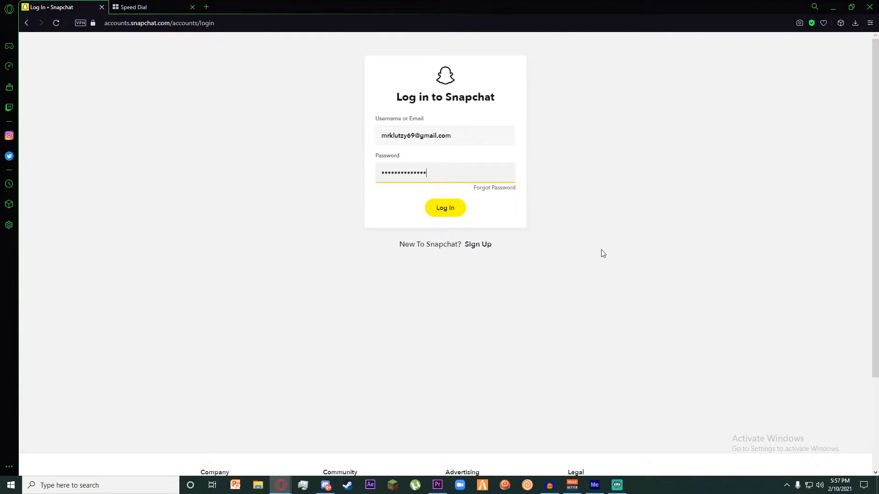
pyautogui.moveTo(362, 149)
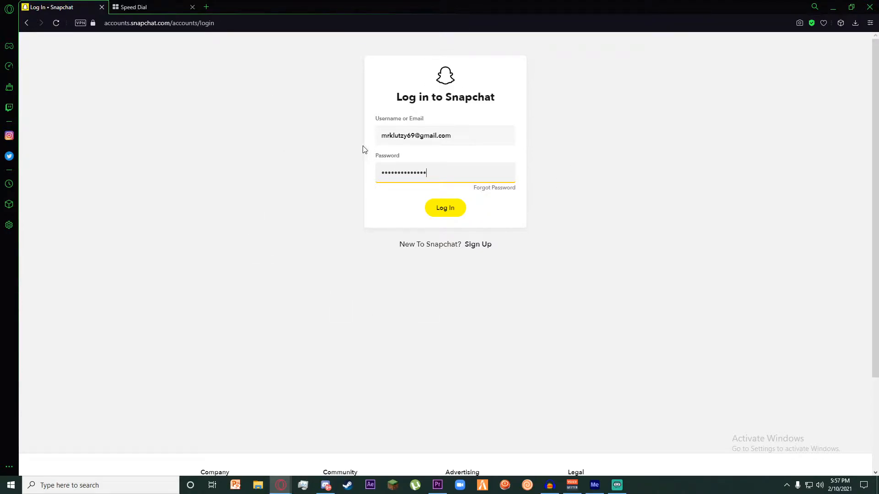
pyautogui.click(444, 135)
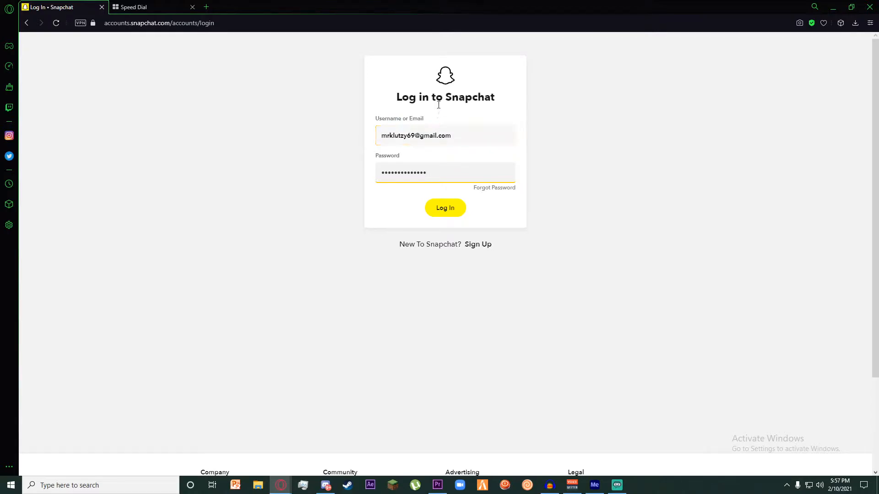
pyautogui.click(456, 136)
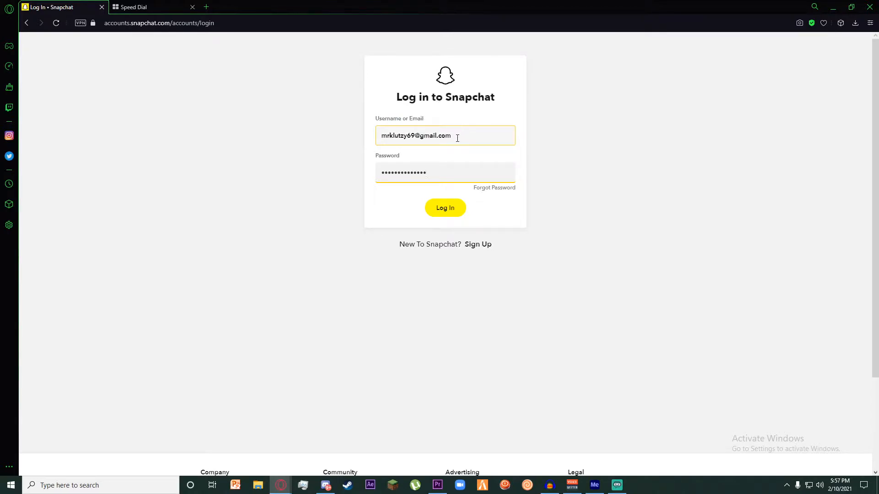
pyautogui.click(435, 172)
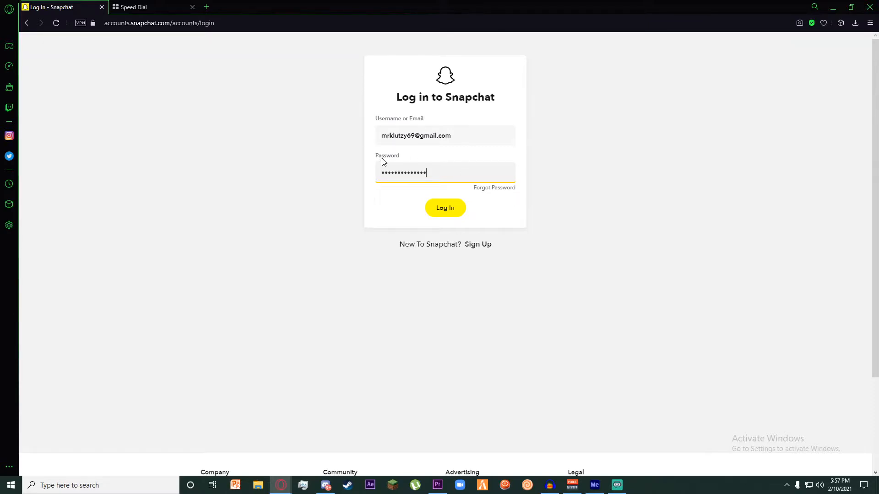
pyautogui.moveTo(404, 162)
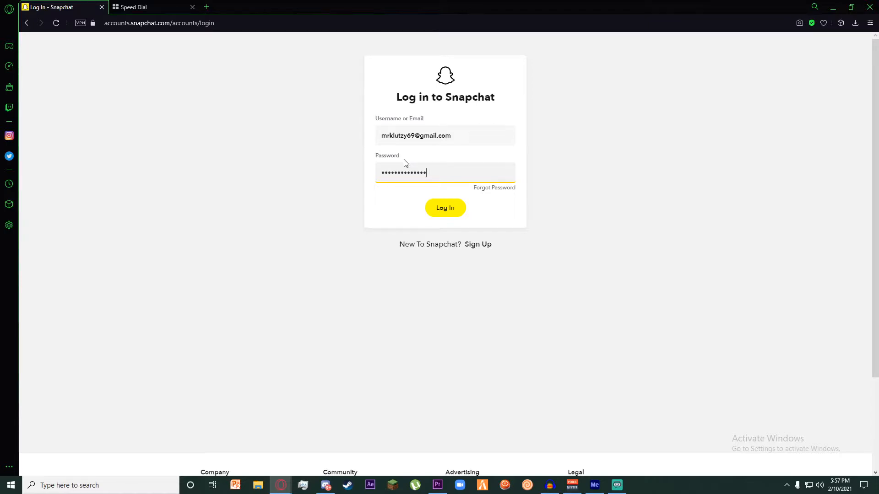
pyautogui.moveTo(350, 180)
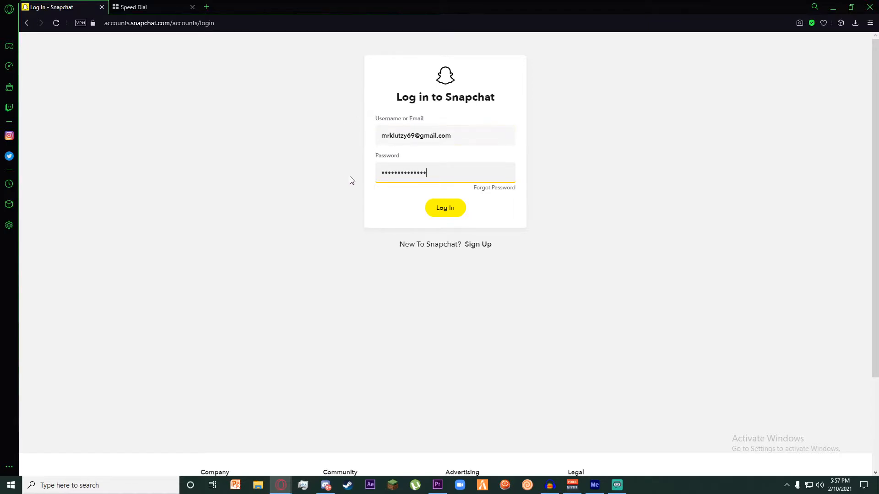
pyautogui.click(445, 135)
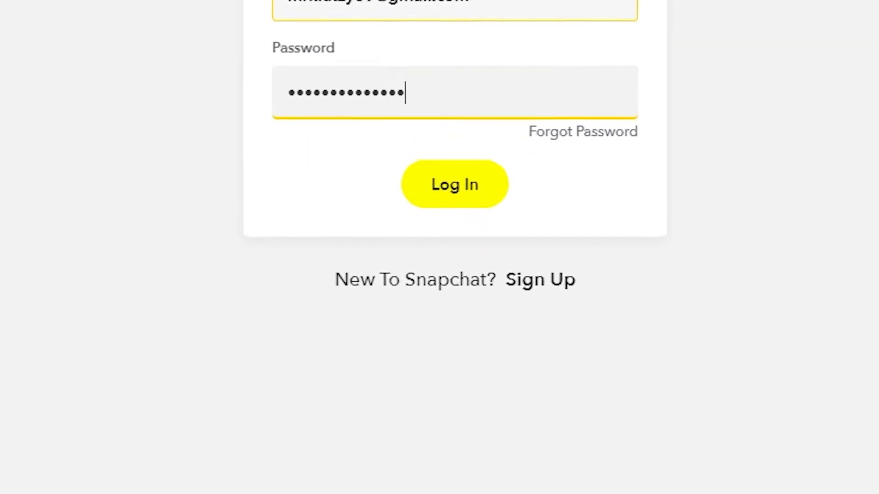
pyautogui.click(454, 184)
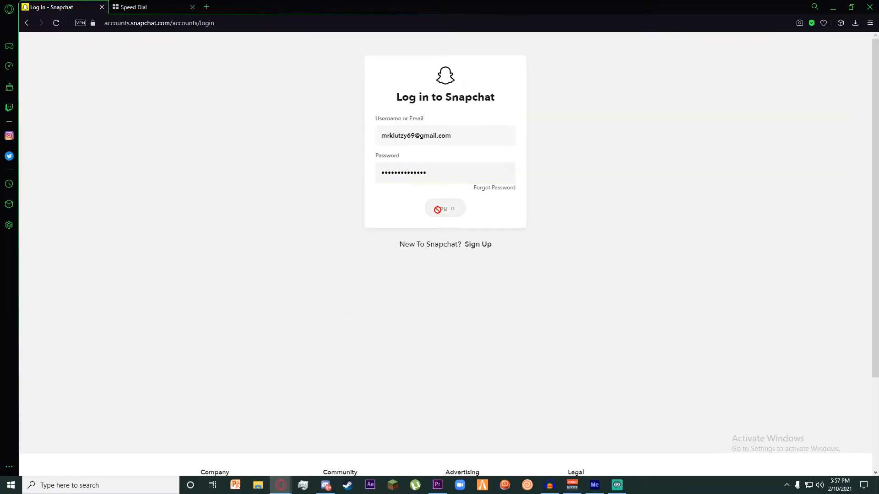
pyautogui.click(444, 208)
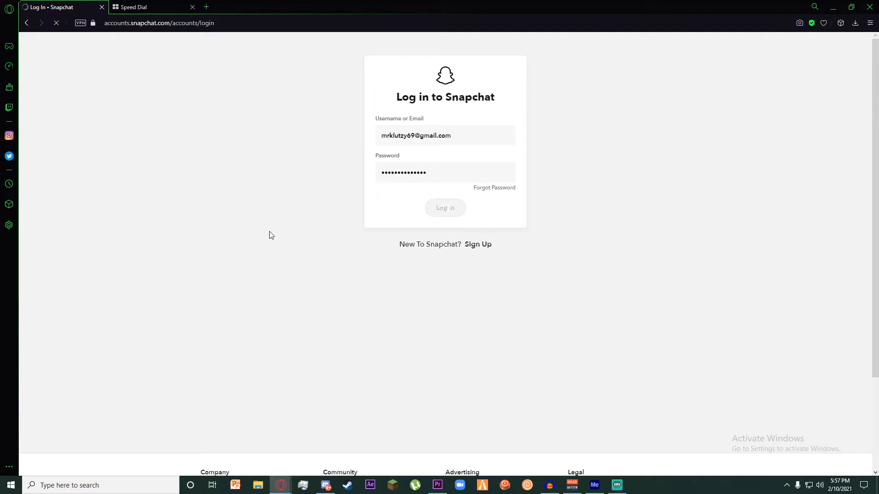
# - Once Manage My Account loads, dismiss the browser's save-password bar
pyautogui.click(444, 207)
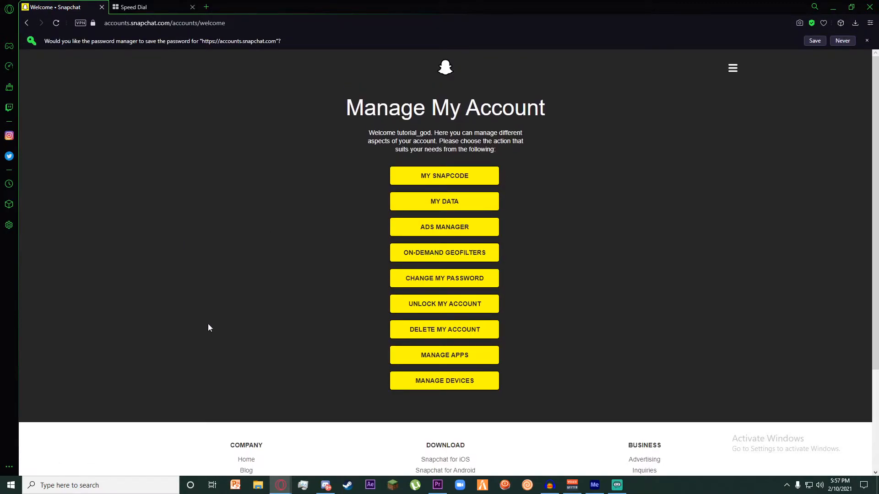
pyautogui.moveTo(594, 256)
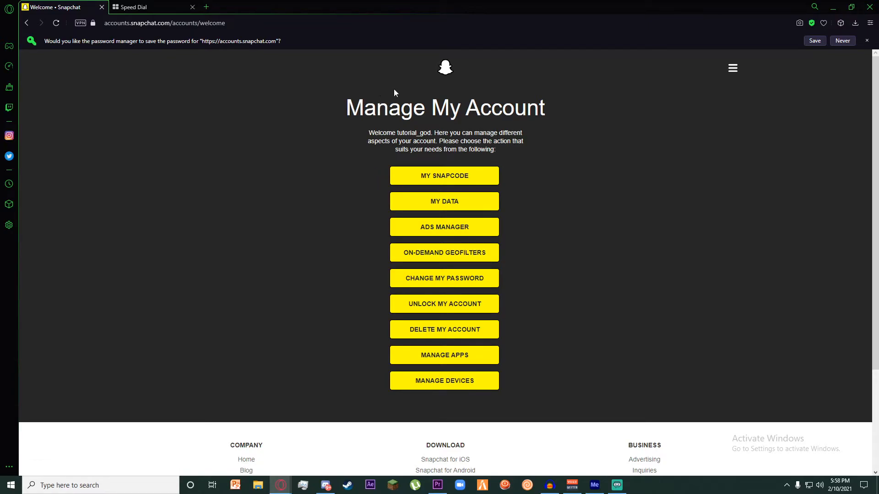
pyautogui.moveTo(476, 112)
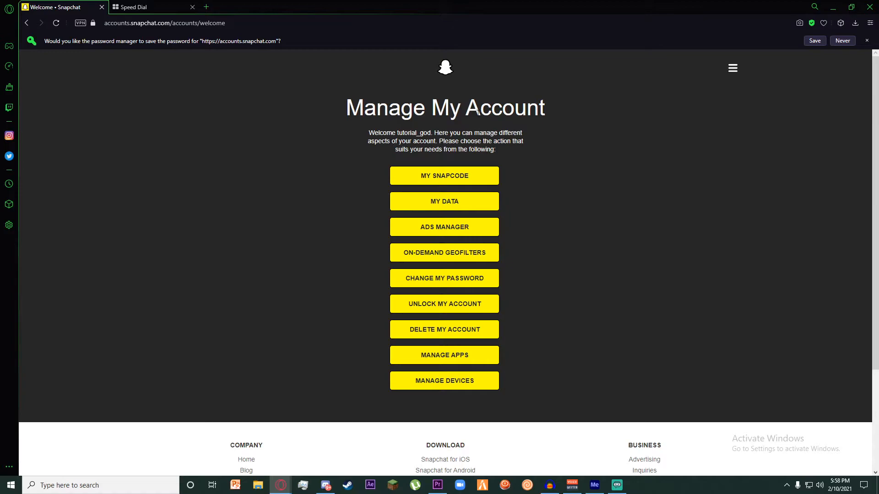
pyautogui.moveTo(444, 176)
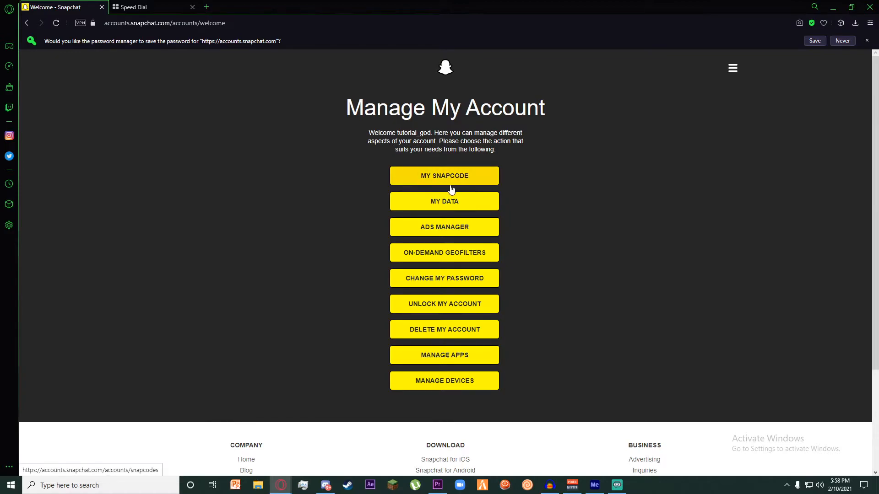
pyautogui.moveTo(443, 201)
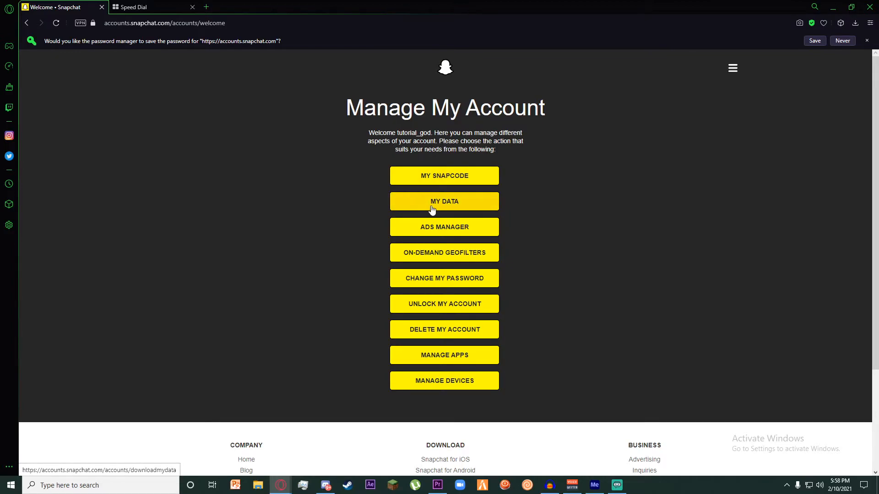
pyautogui.click(842, 41)
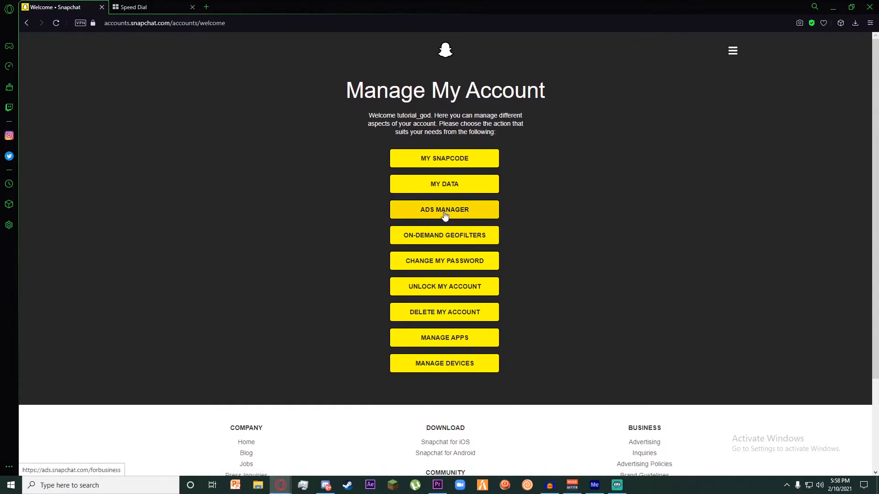
pyautogui.moveTo(397, 220)
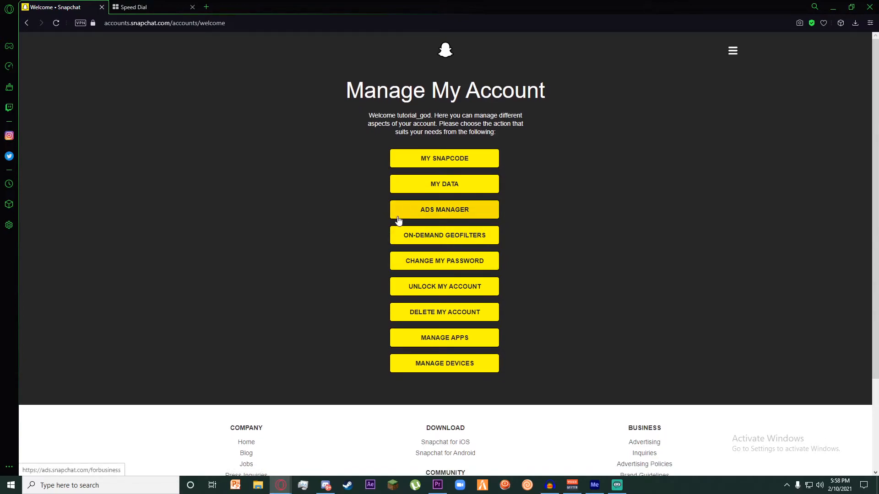
pyautogui.moveTo(511, 228)
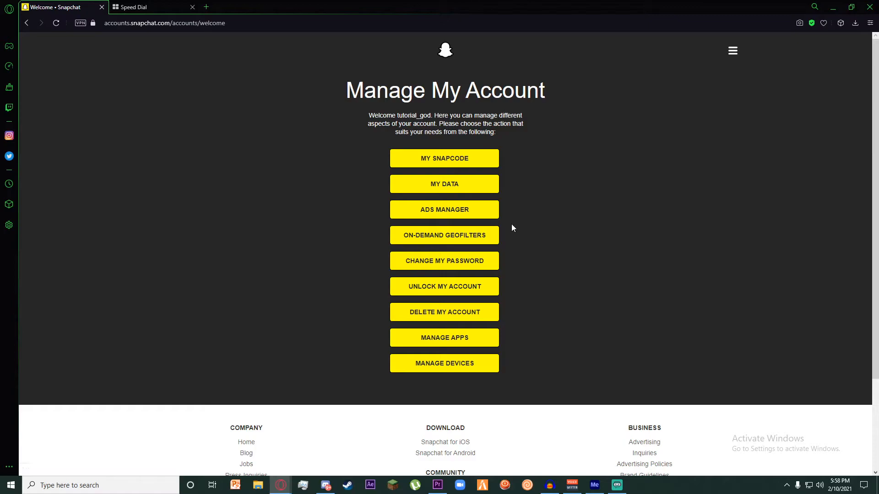
pyautogui.moveTo(444, 312)
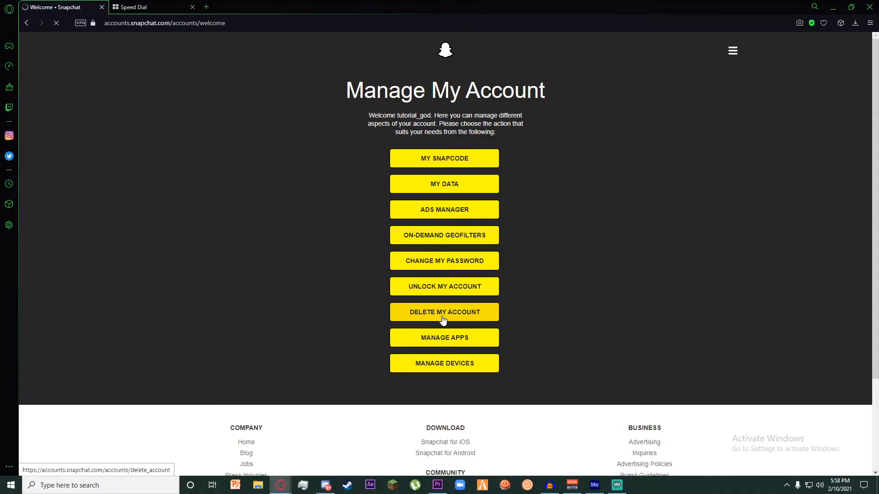
# - Open Delete My Account, enter the password under the prefilled username, and continue
pyautogui.click(444, 312)
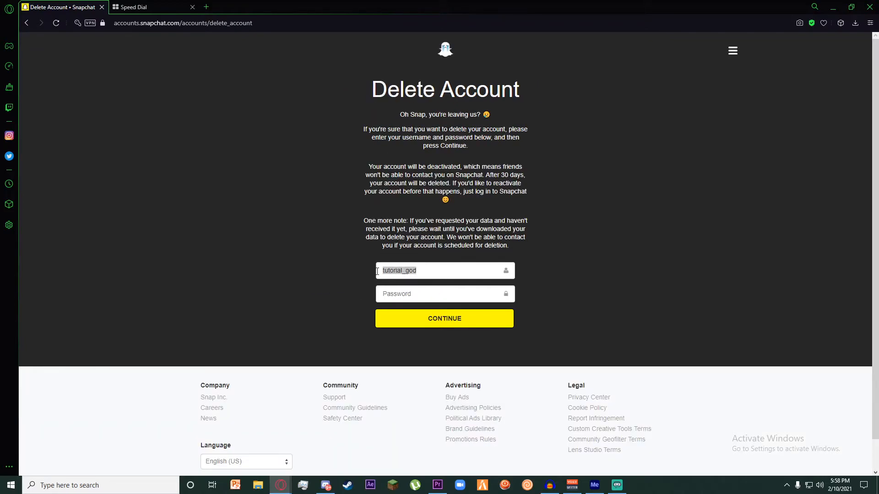
pyautogui.click(442, 294)
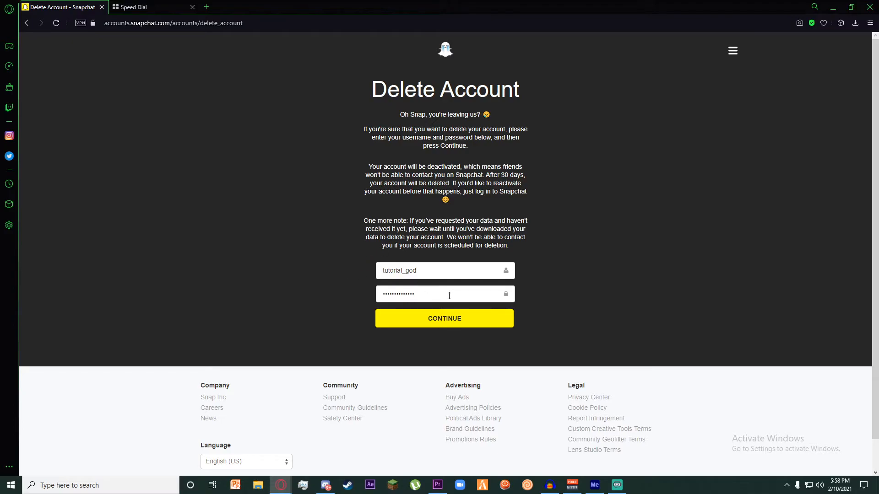
pyautogui.moveTo(484, 334)
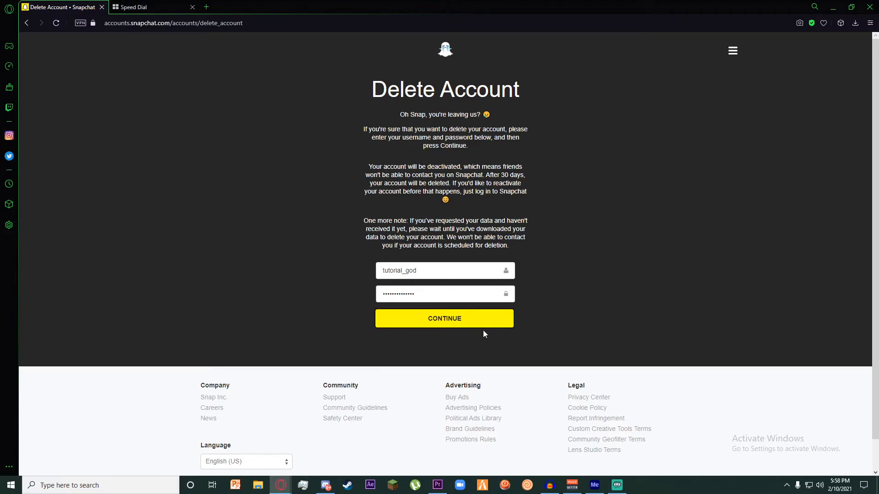
pyautogui.moveTo(410, 269)
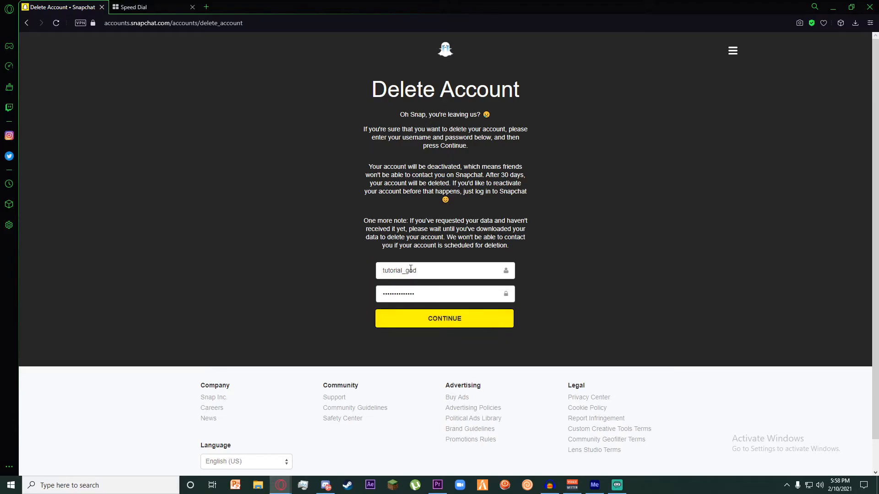
pyautogui.click(444, 319)
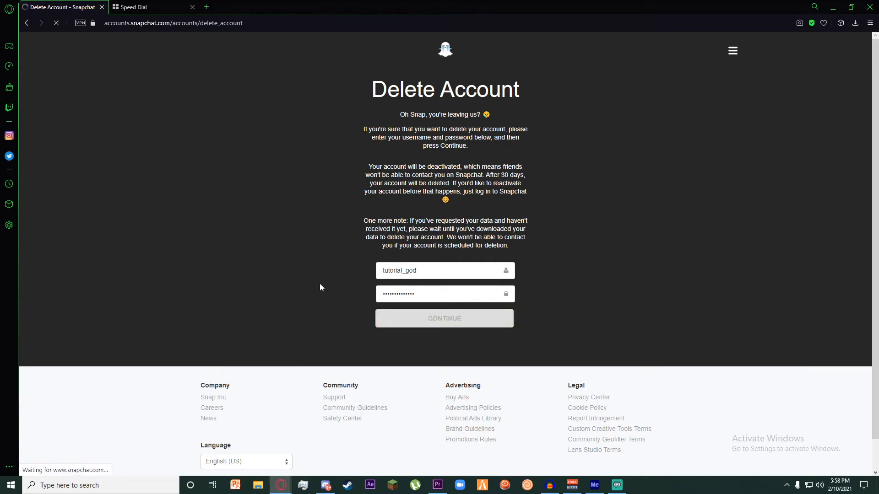
# - Choose Never on the save-password bar, leaving the Account Deactivated page showing
pyautogui.click(444, 319)
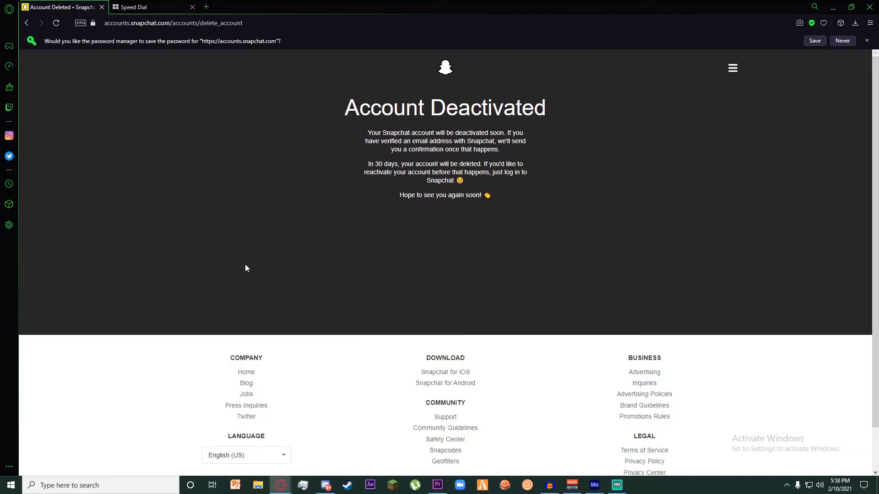
pyautogui.moveTo(367, 261)
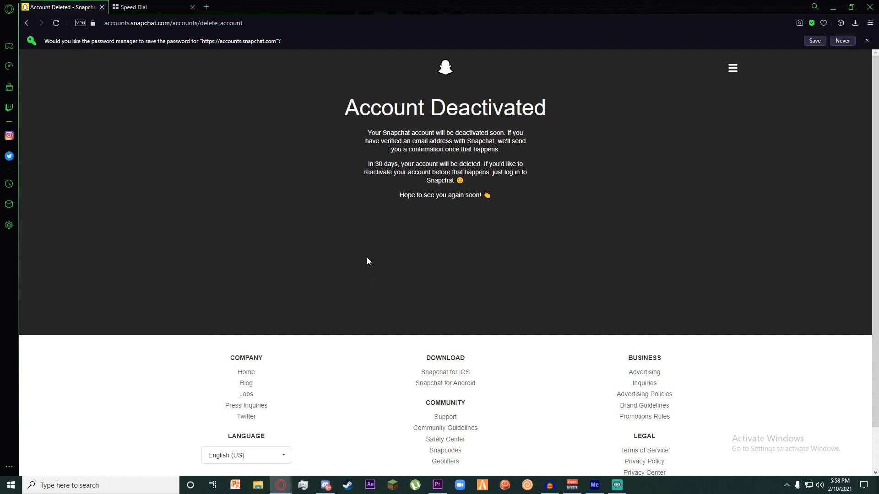
pyautogui.moveTo(371, 98)
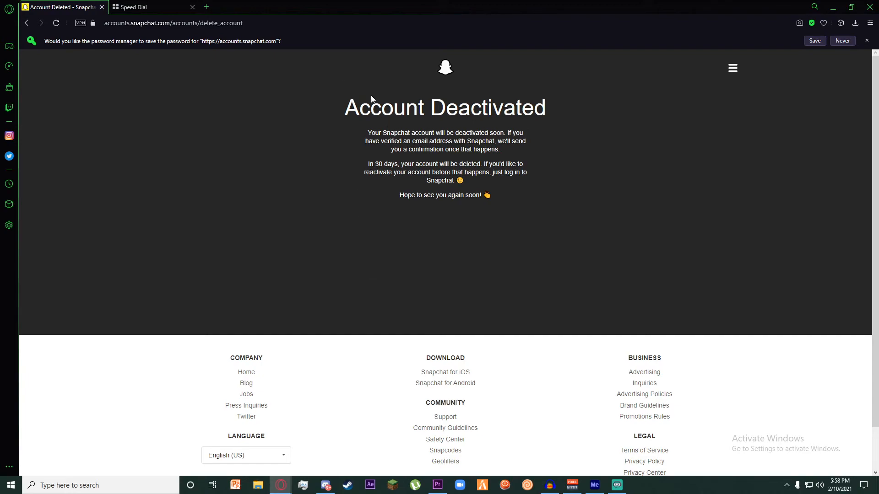
pyautogui.moveTo(370, 99)
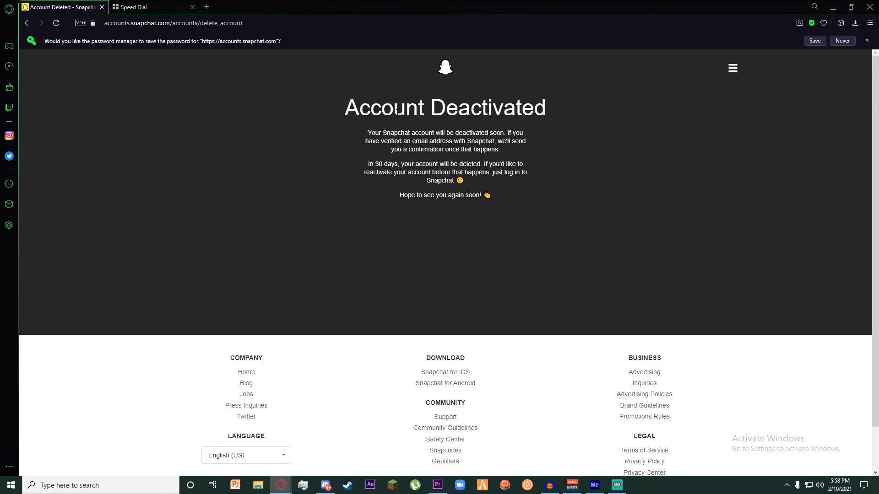
pyautogui.moveTo(564, 175)
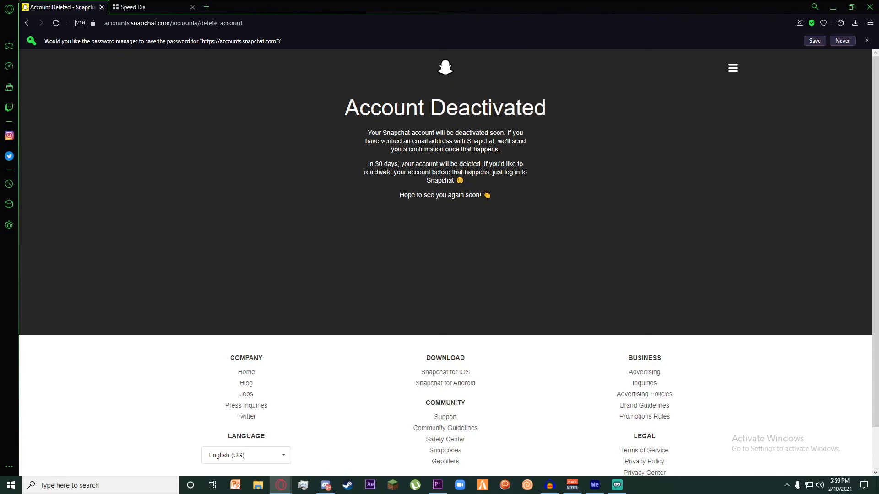
pyautogui.click(842, 40)
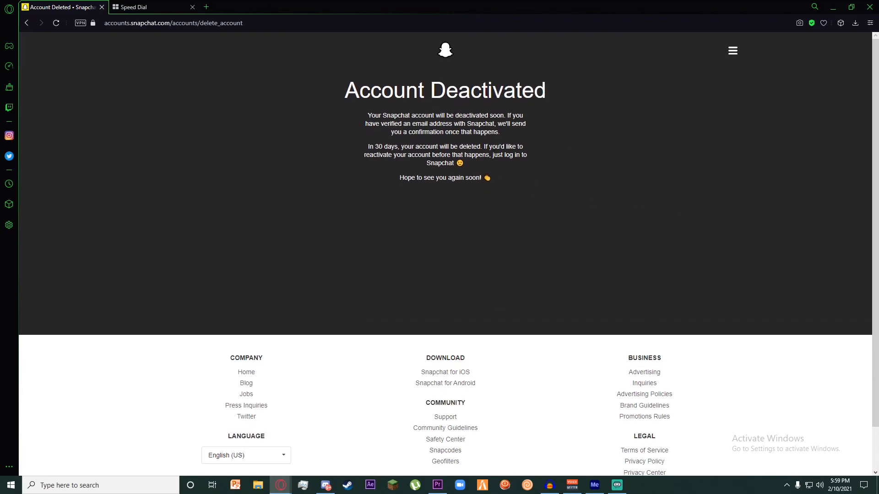